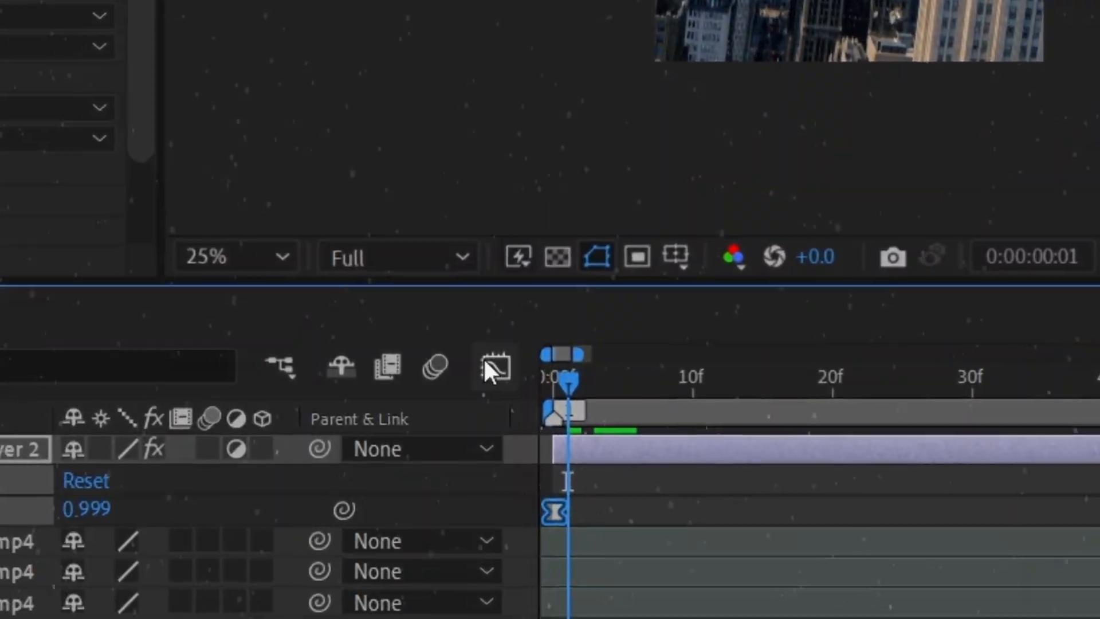
- Put the cursor in the Effects & Presets search field
left_click(494, 368)
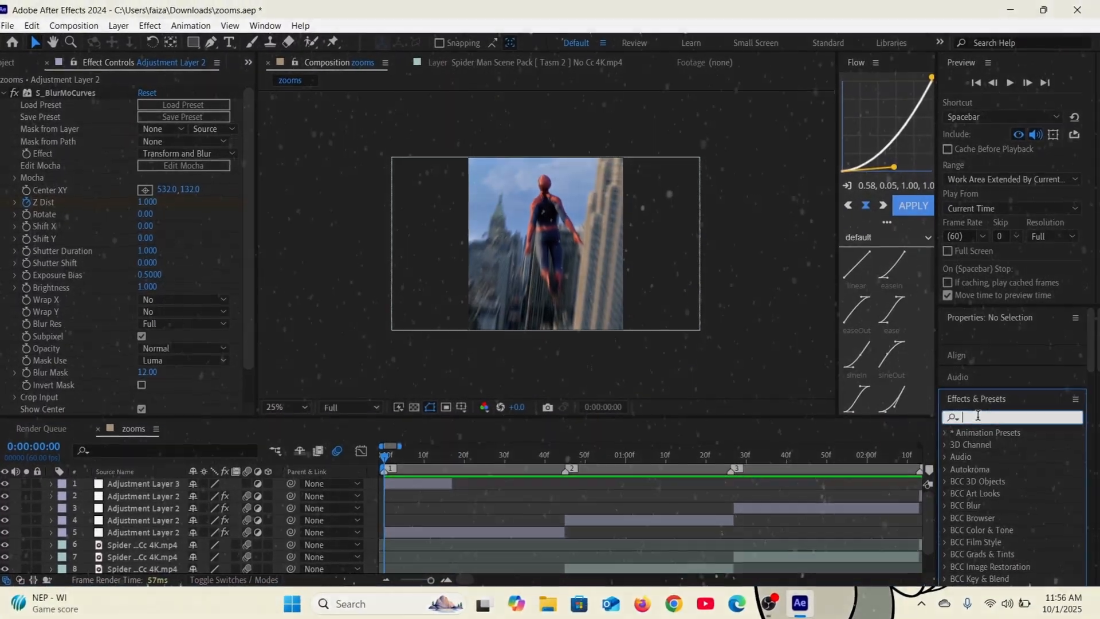
- Search 'lens' and apply EARTHQUAKE LENS SHAKE to Adjustment Layer 3, sliding it later
type("en")
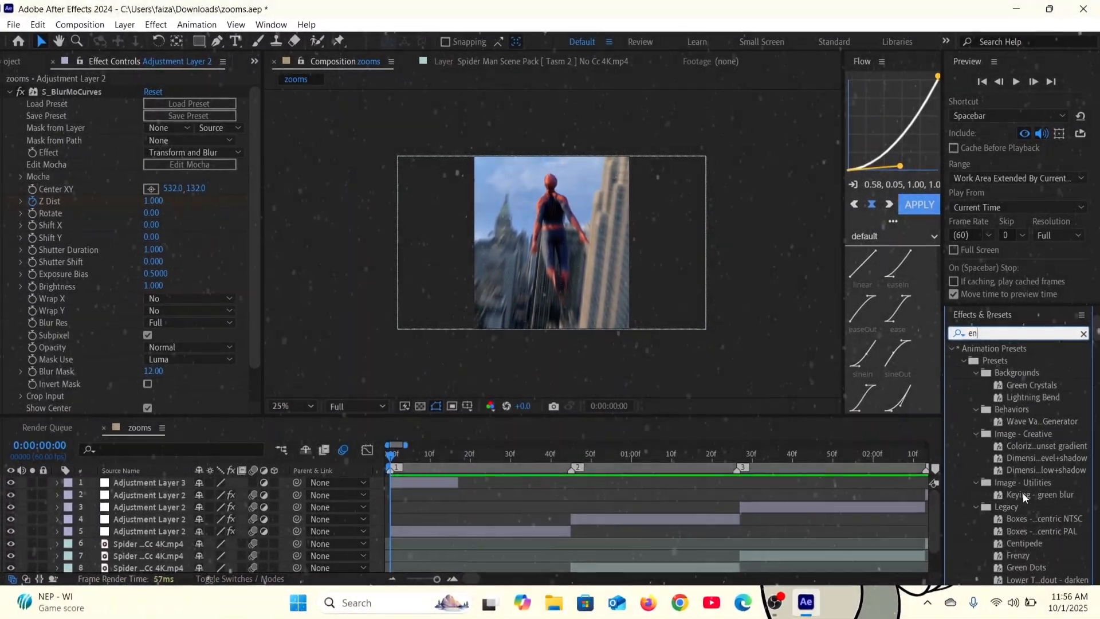
type("lens")
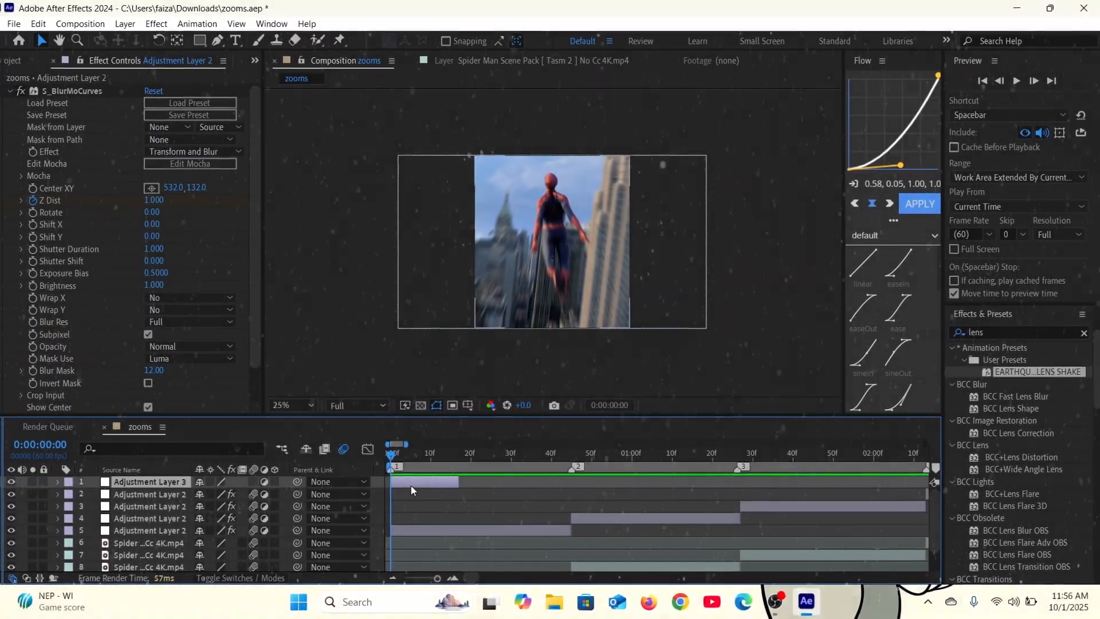
left_click(148, 480)
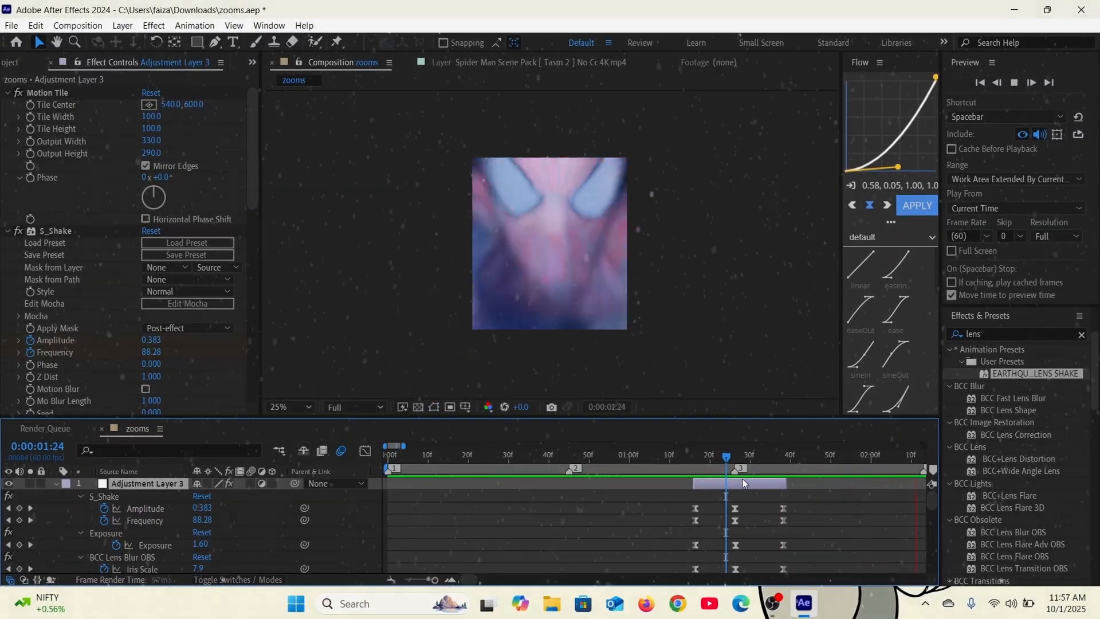
left_click(442, 452)
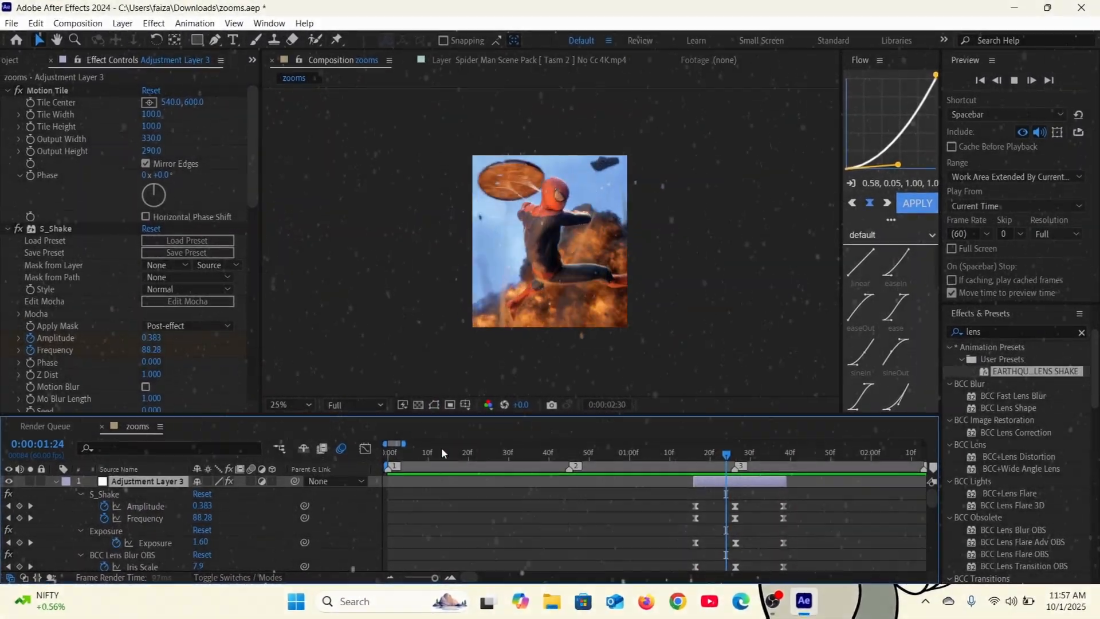